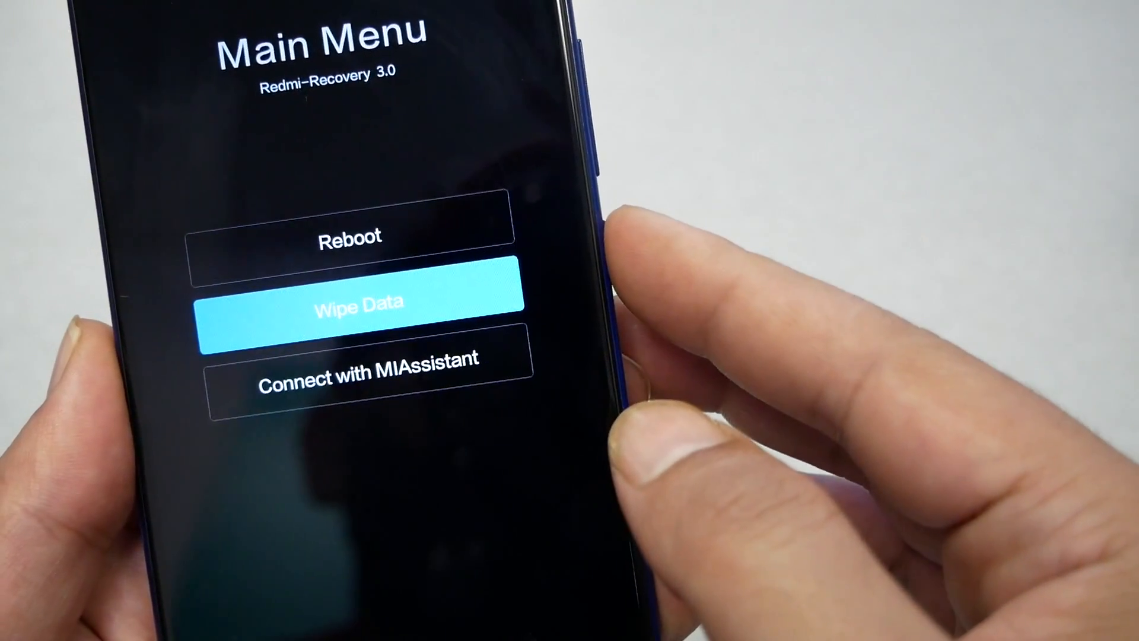
Open Wipe Data from the recovery Main Menu, stopping before Wipe All Data
left_click(359, 302)
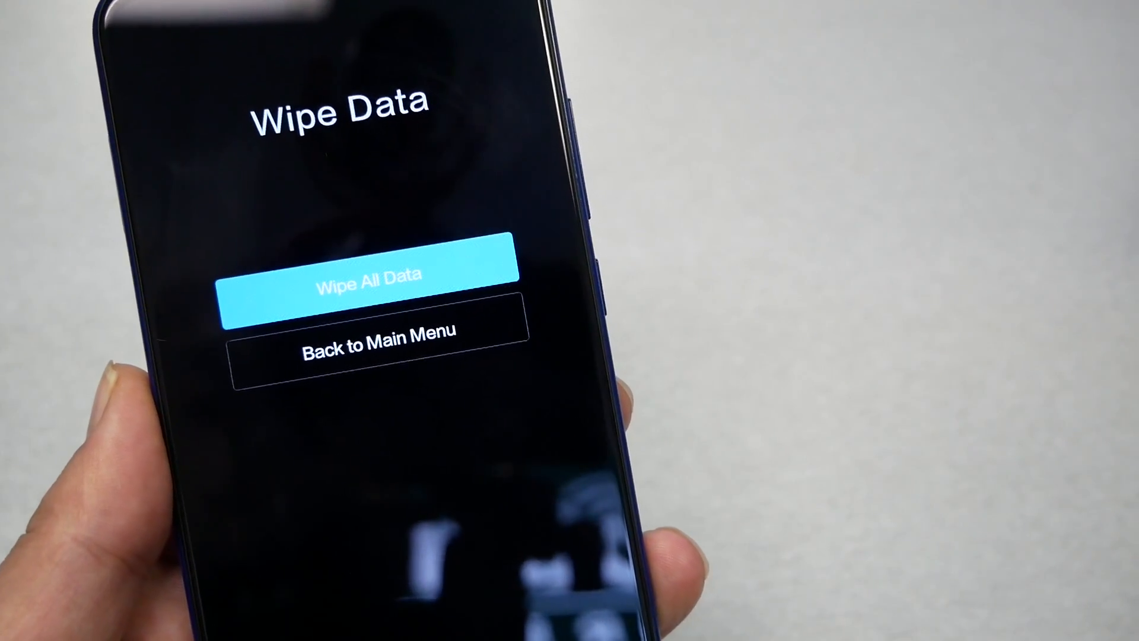
left_click(370, 278)
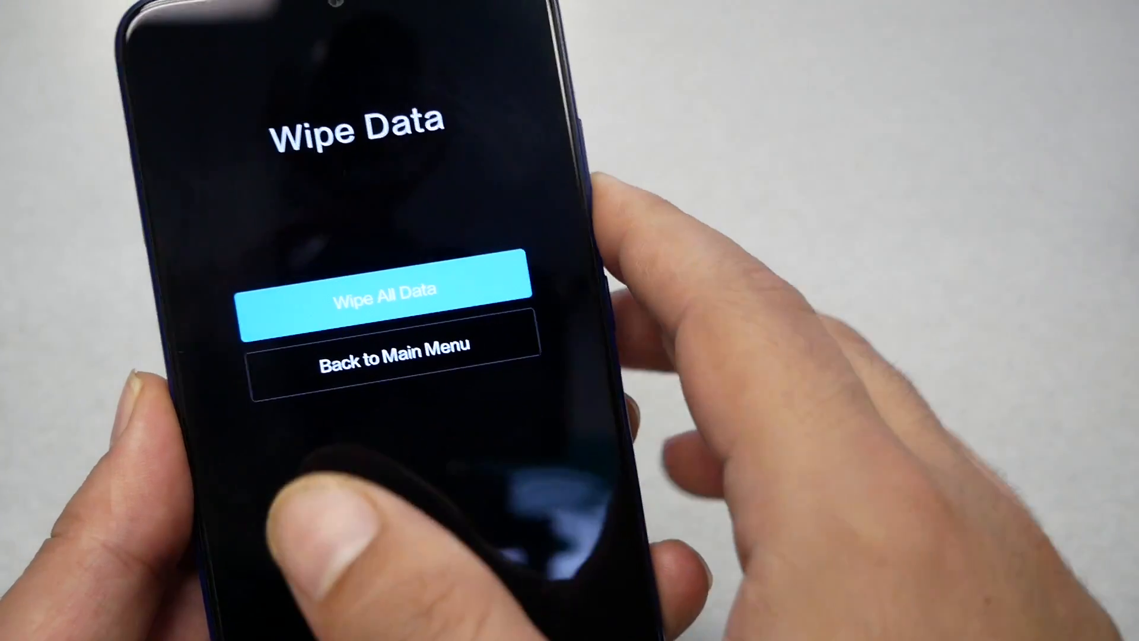
Return to the Main Menu, then choose Reboot and Reboot to System
left_click(395, 364)
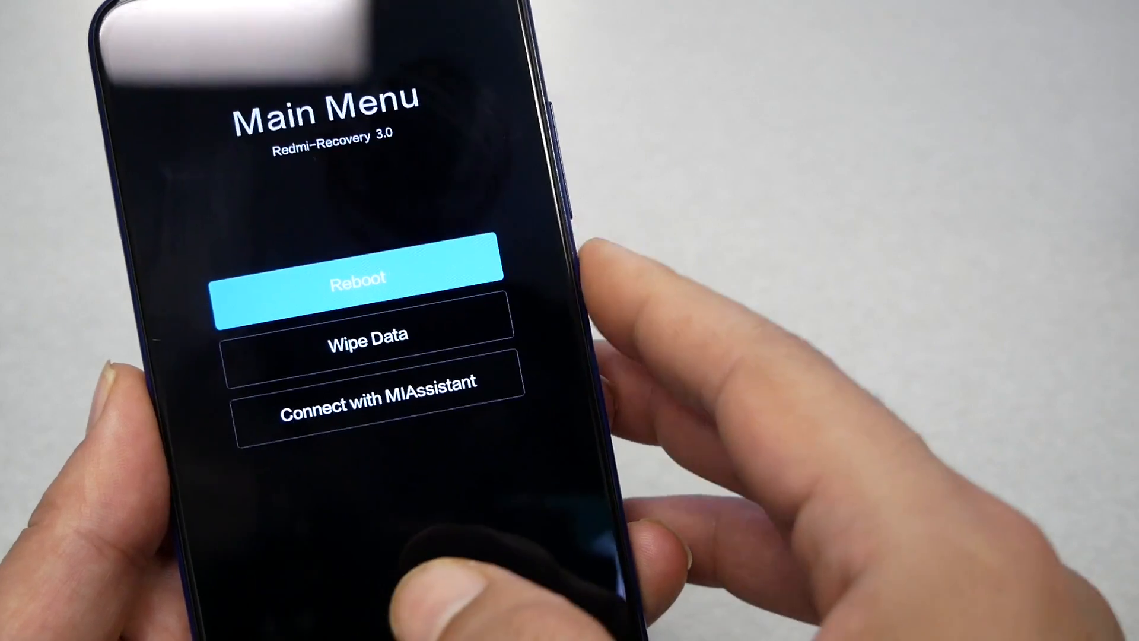
left_click(367, 283)
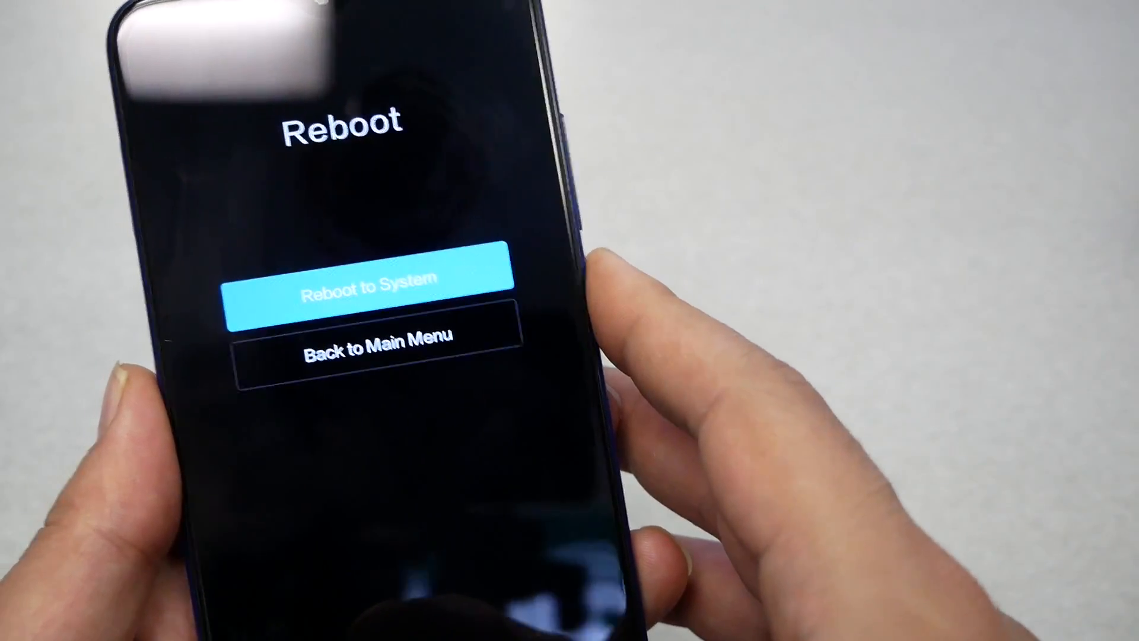
left_click(372, 284)
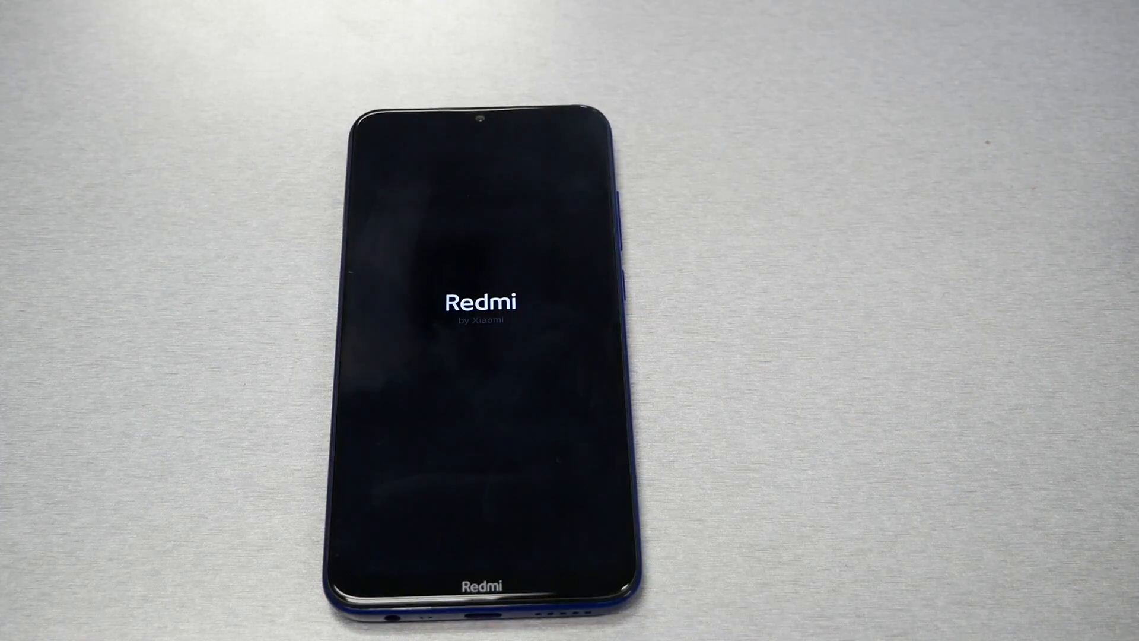